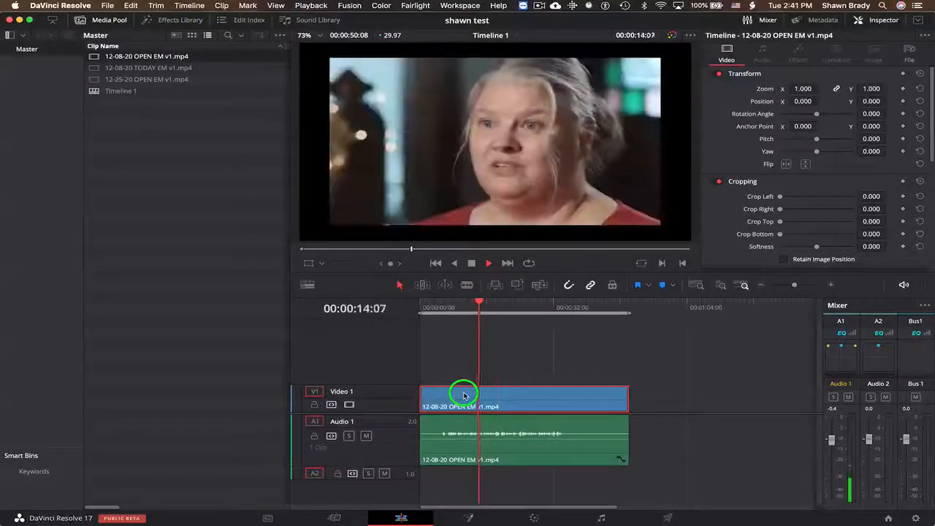
Set the speaker device to Built-in Output in Video and Audio I/O, then switch to the Fairlight page
click(494, 406)
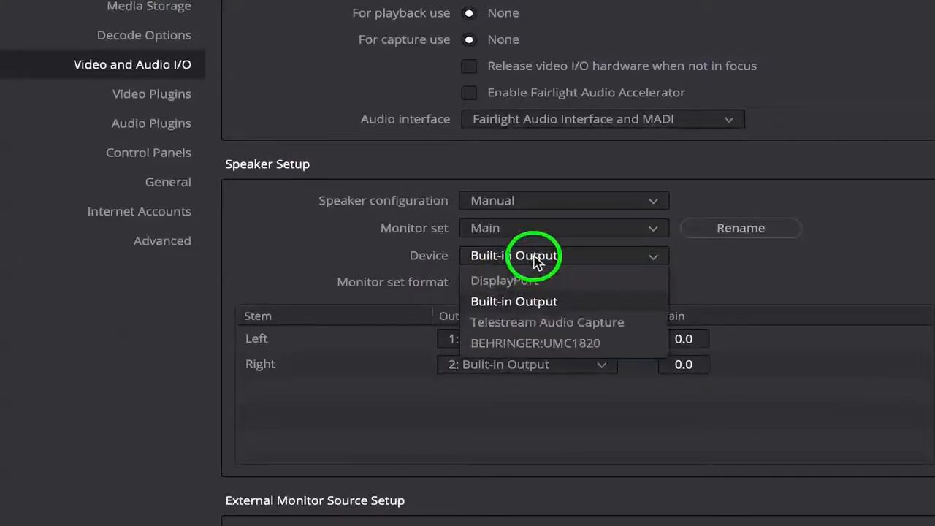
click(513, 301)
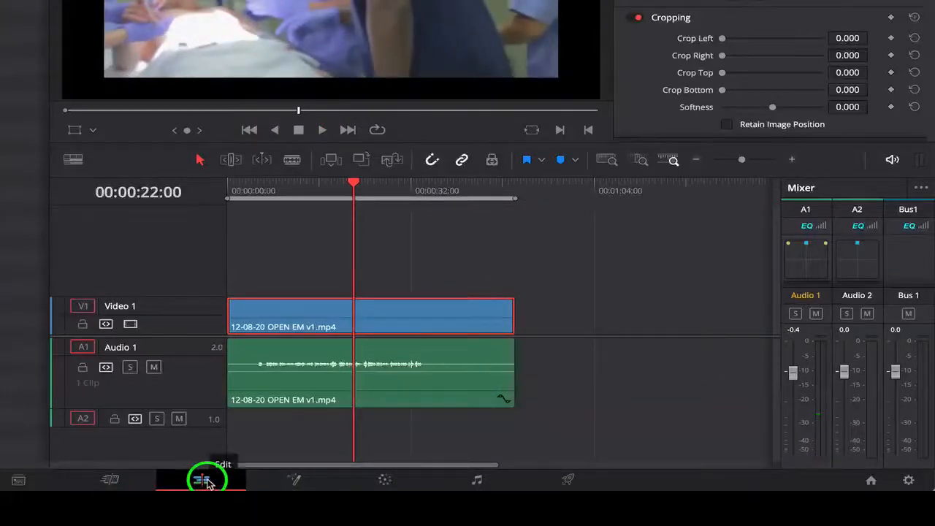
click(478, 480)
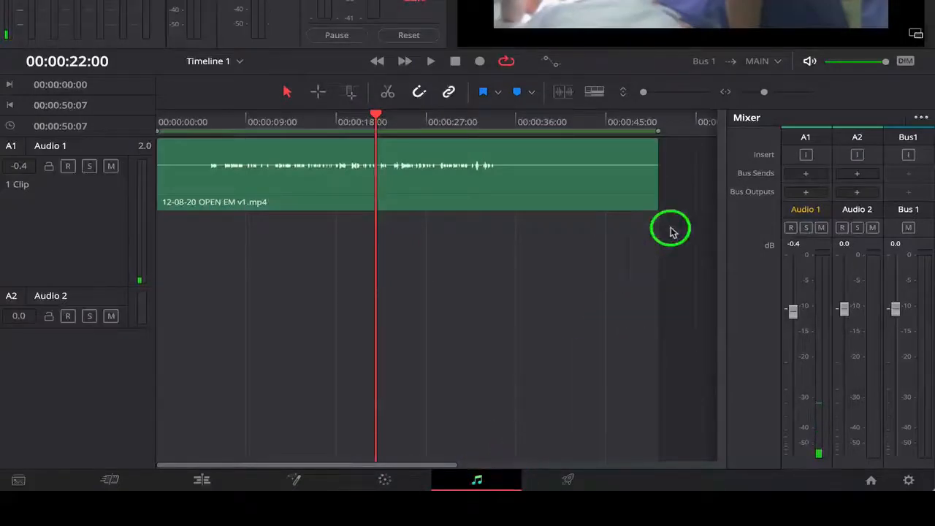
Add a bus output on the Audio 1 track, assigning it to Bus 1
click(806, 209)
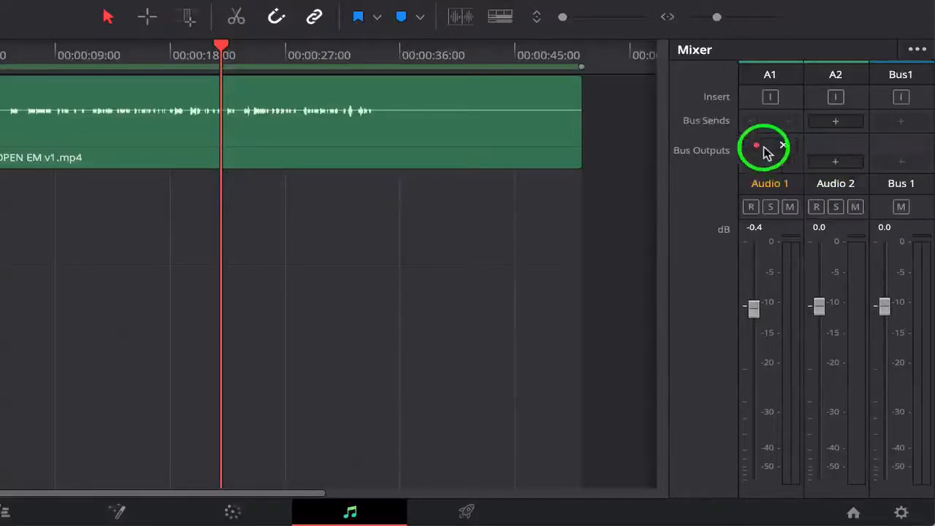
Play the timeline to check Audio 1 registers on the Bus 1 meters, then stop
click(760, 146)
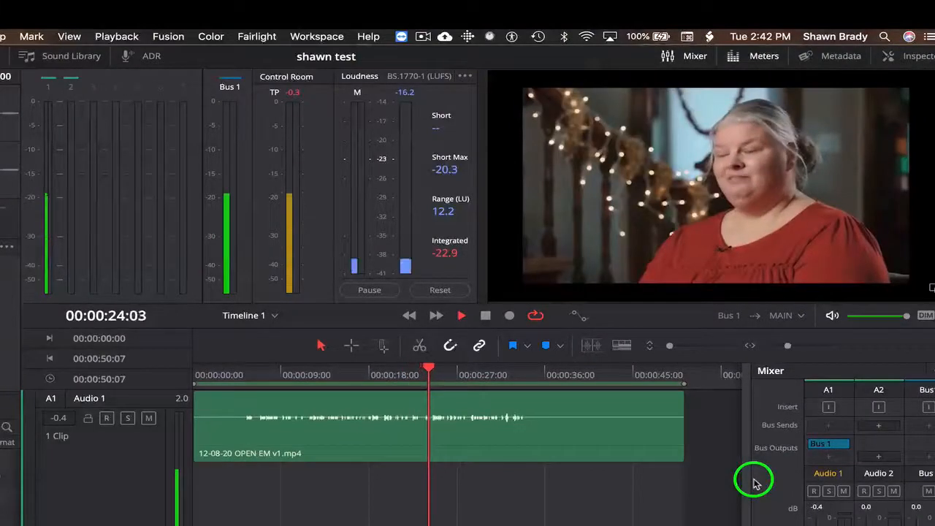
click(462, 315)
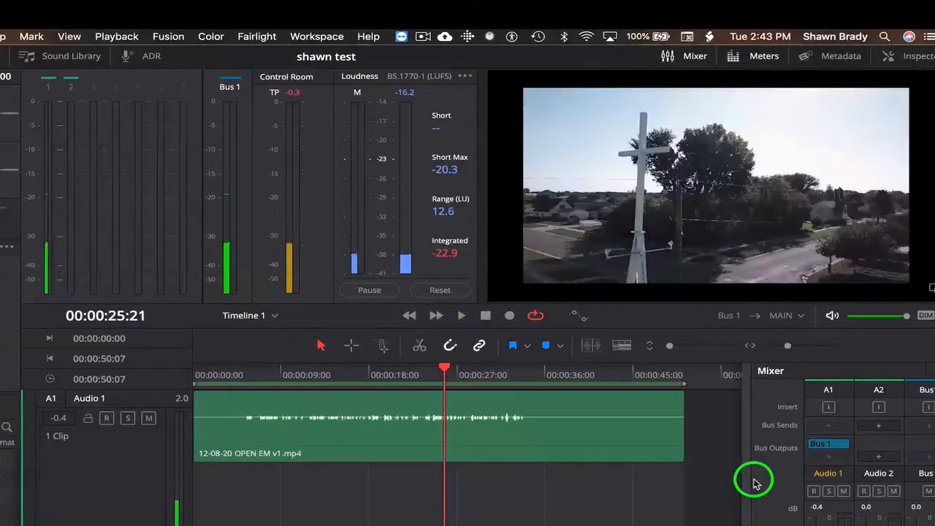